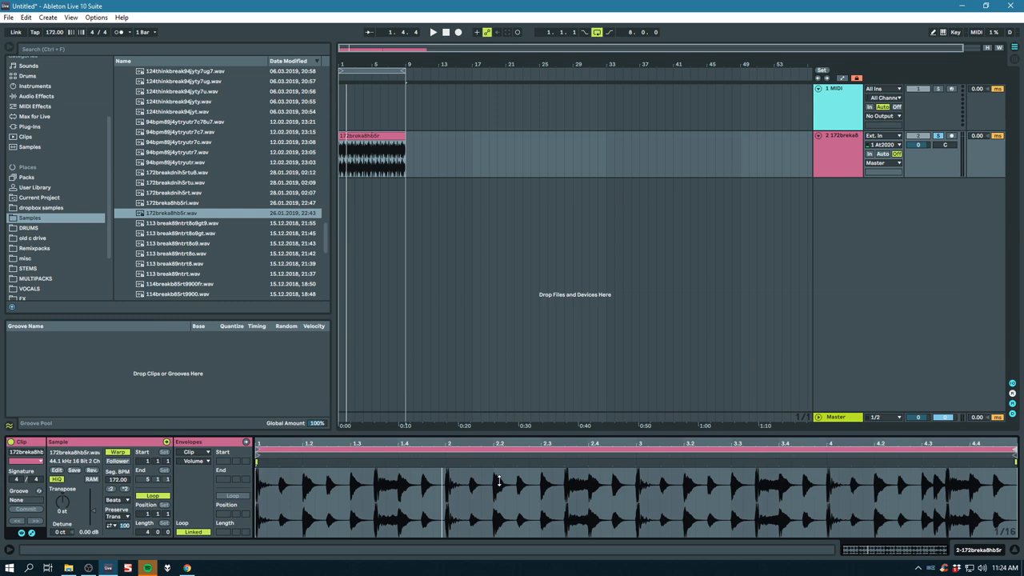
Step: Load Corpus from Audio Effects onto the 172breka8hb5r break track and expand the device
click(36, 96)
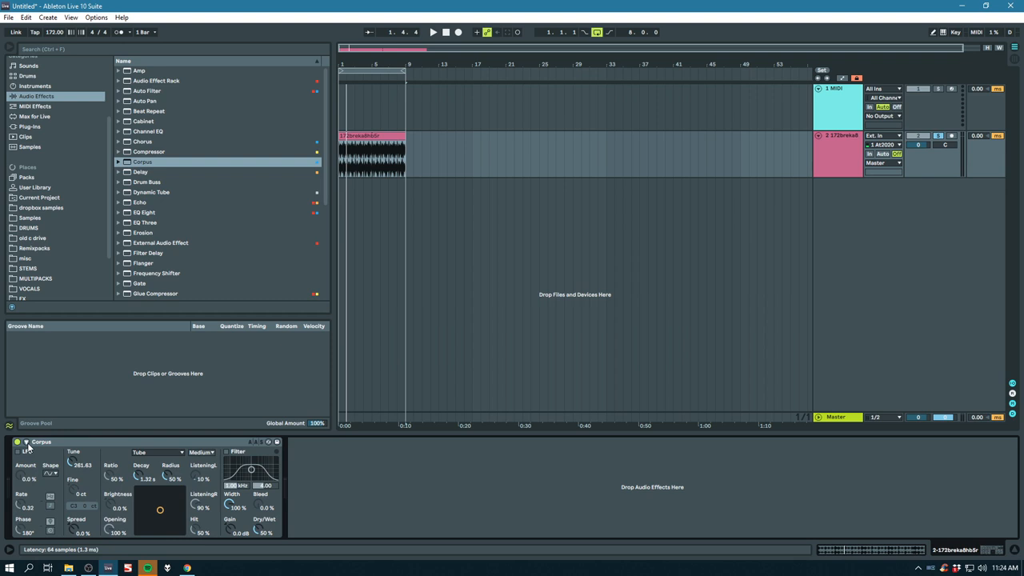
click(18, 452)
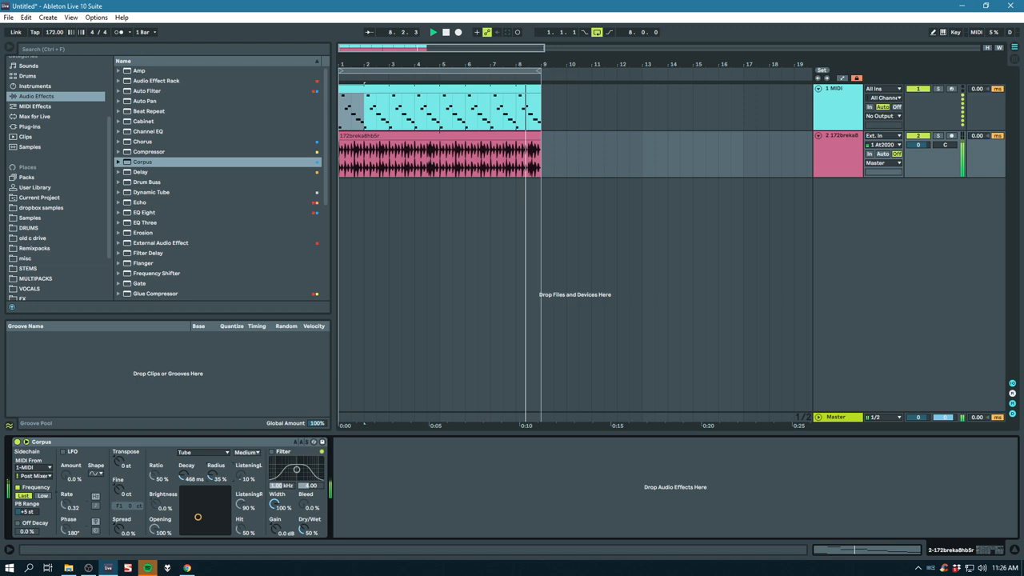
Step: Drag Sylenth1 from Plug-ins into the arrangement as a new third instrument track
drag(192, 478, 188, 478)
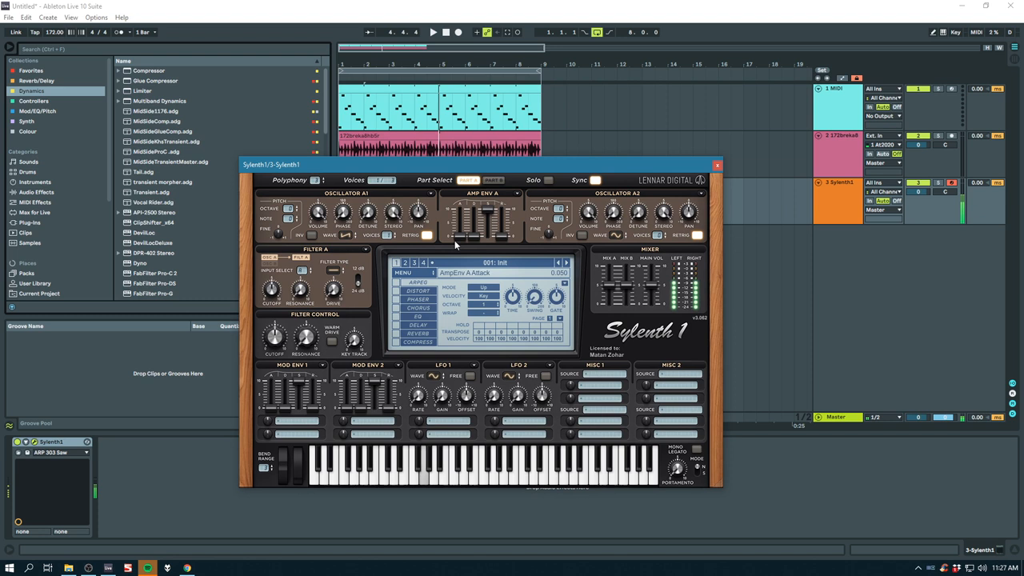
Step: Close the Sylenth1 editor window and clear the clips from the arrangement
click(718, 165)
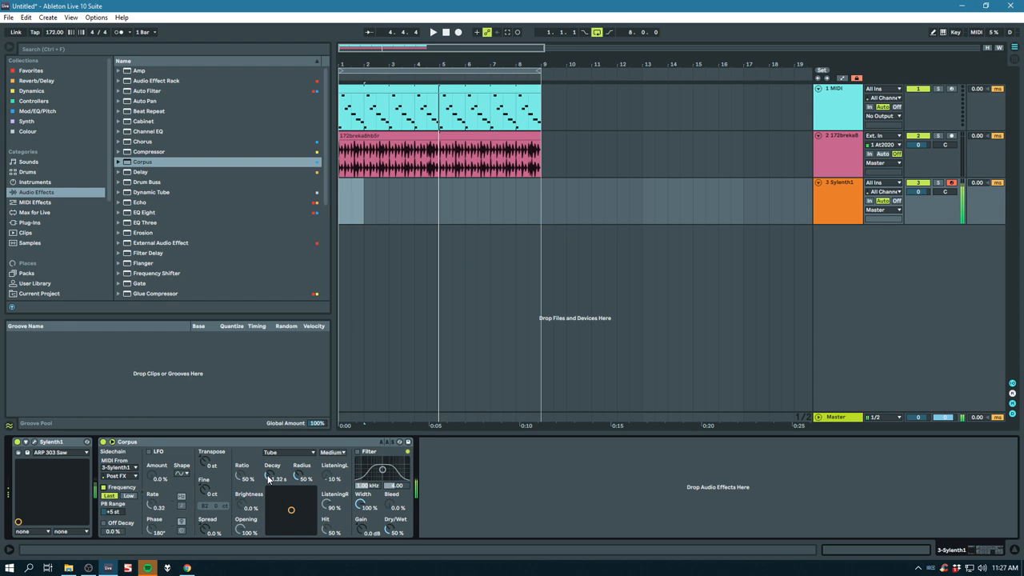
drag(276, 478, 276, 464)
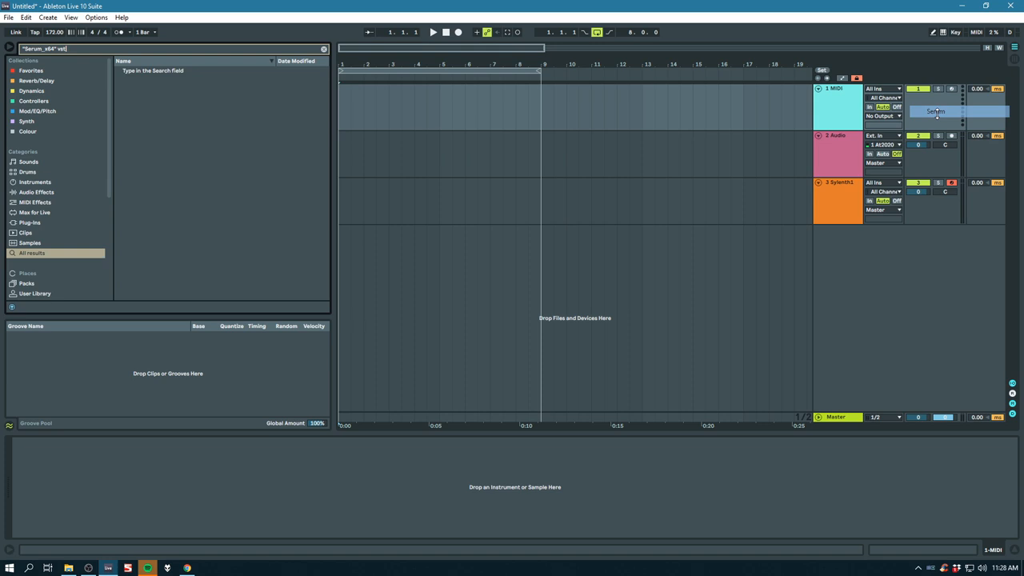
Step: Group the Serum device into an Instrument Rack from its context menu
right_click(51, 441)
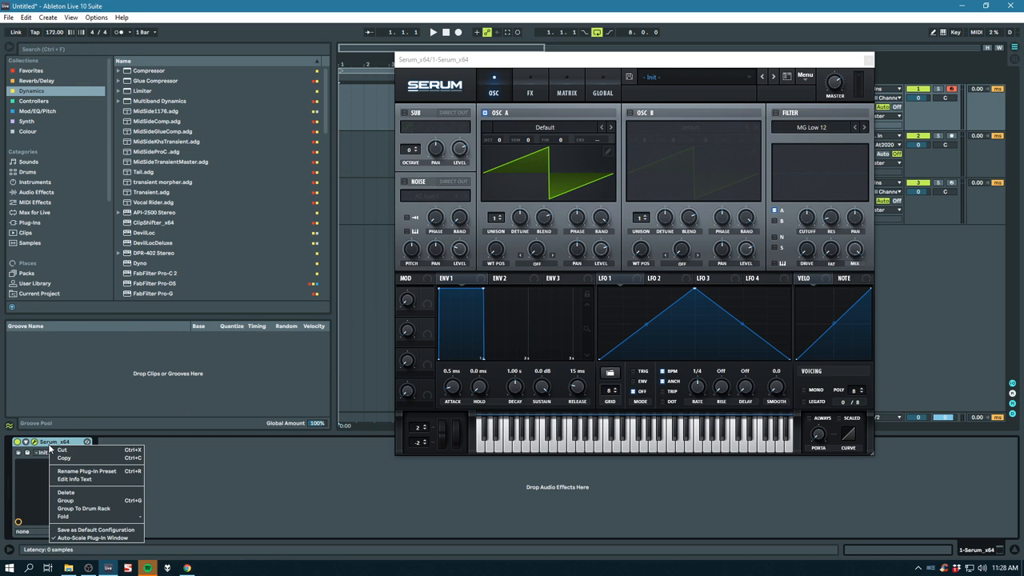
click(65, 500)
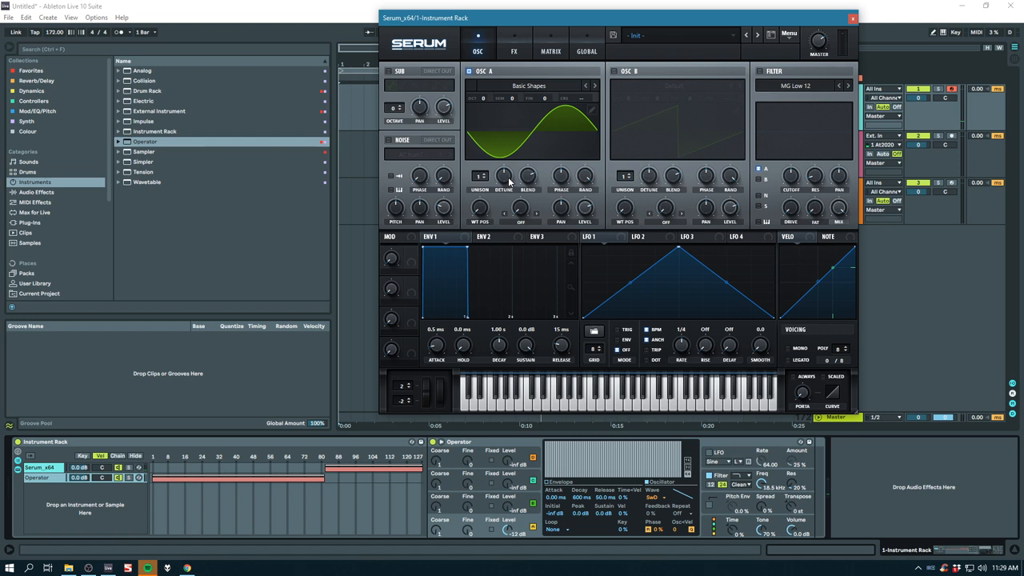
mouse_move(510, 180)
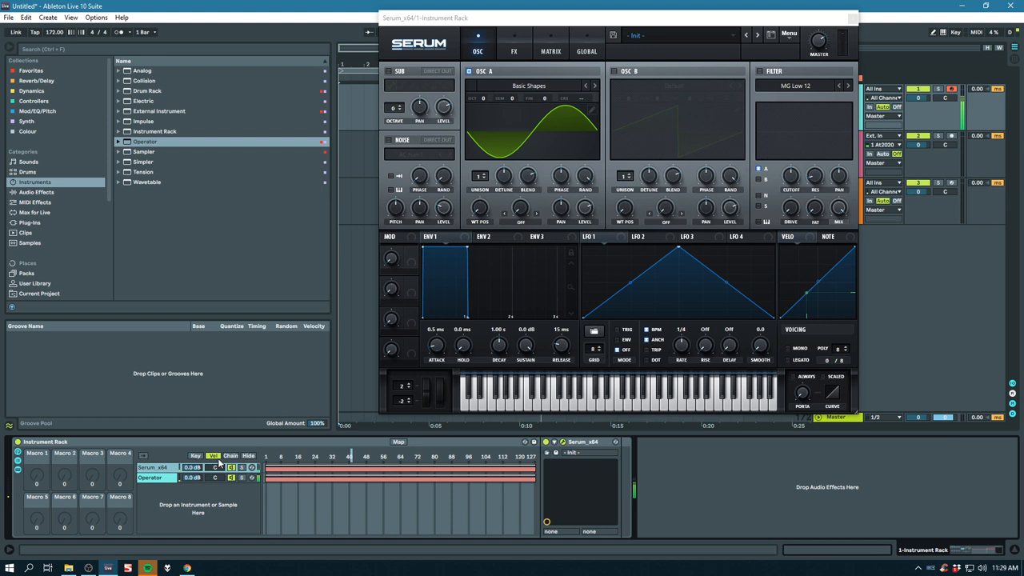
Step: Show the velocity zone editor for the Serum and Operator rack chains
click(231, 455)
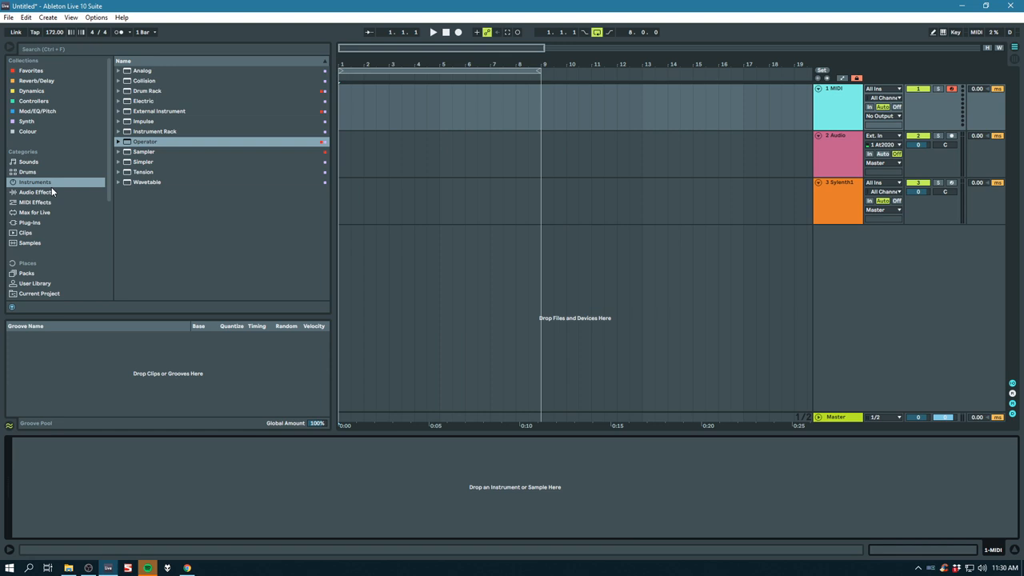
Step: Load the Arpeggiator from MIDI Effects and Operator from Instruments onto track 1
click(35, 201)
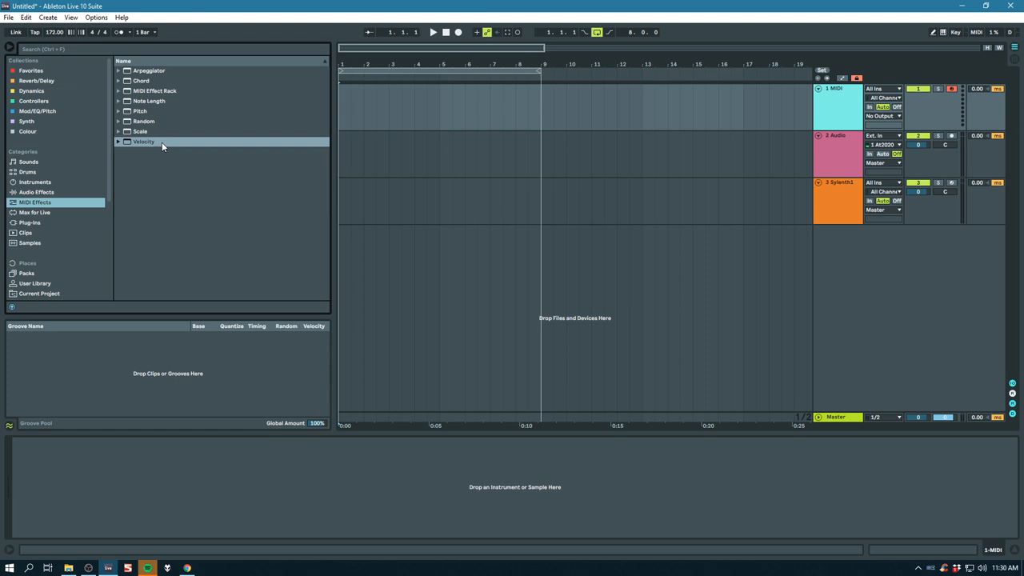
double_click(149, 71)
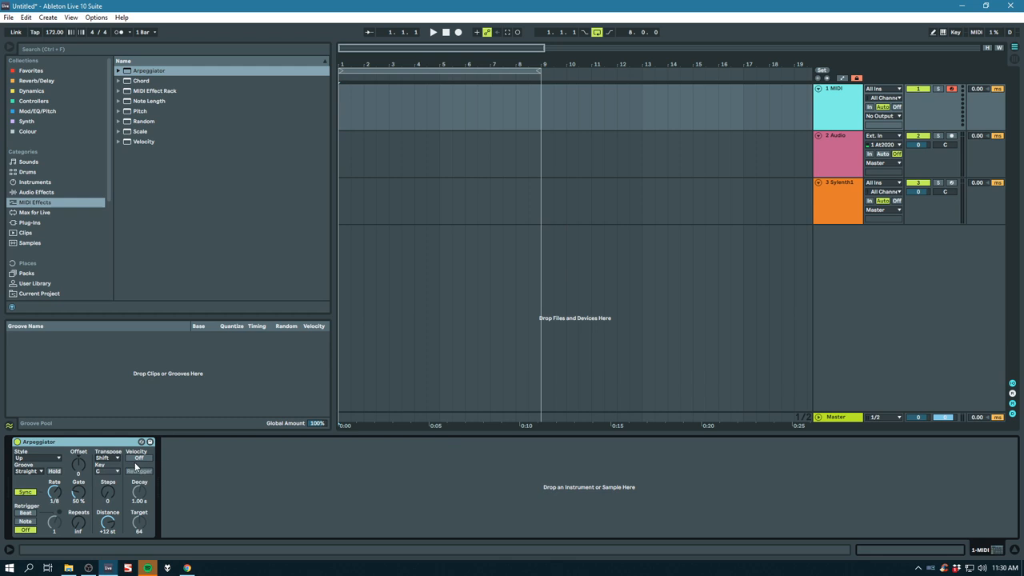
click(35, 182)
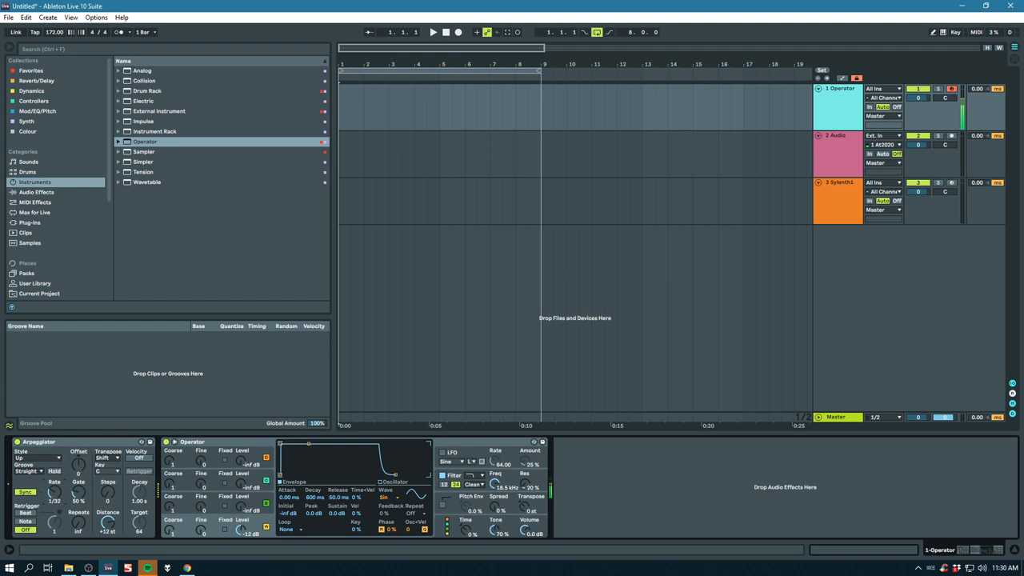
click(24, 491)
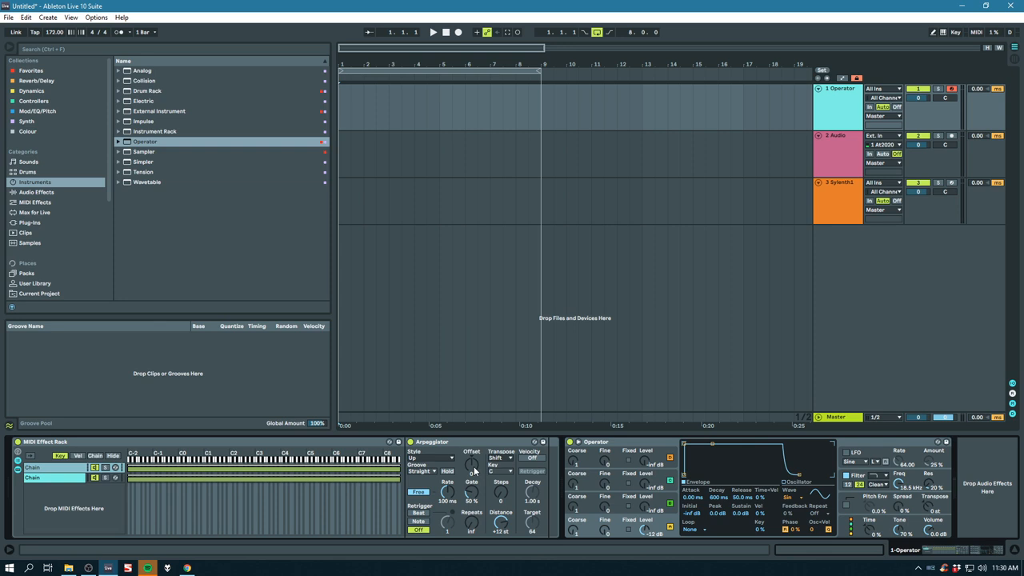
Step: Show the velocity ranges for the MIDI Effect Rack's chains
click(78, 456)
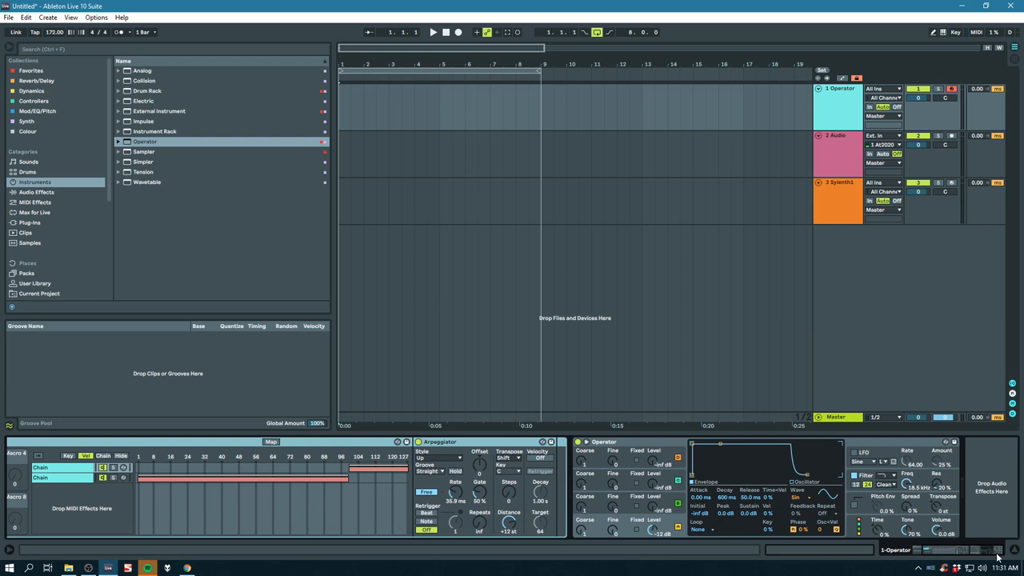
Step: Select the Audio Effect Rack on the Operator track for removal
click(37, 192)
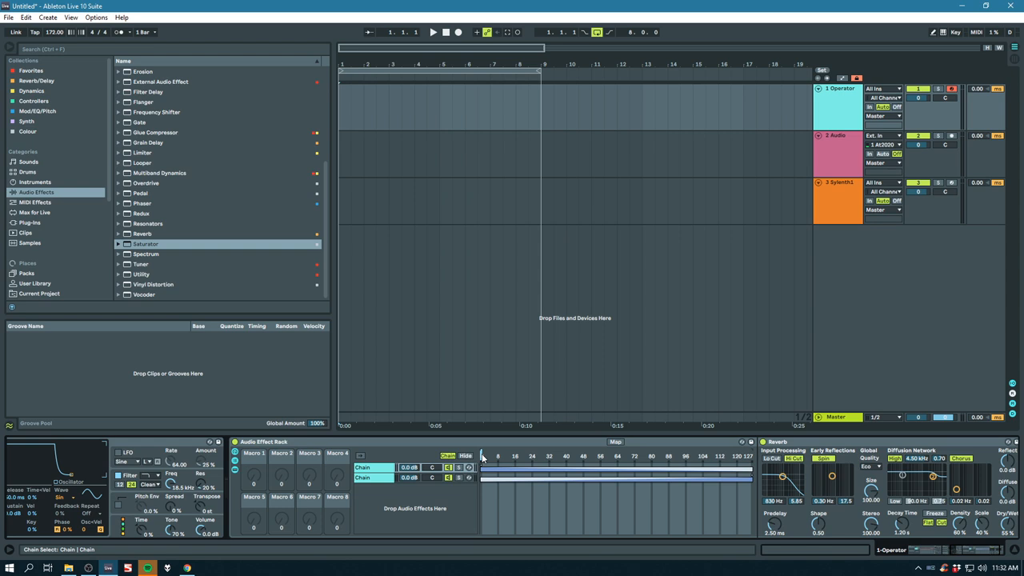
click(398, 478)
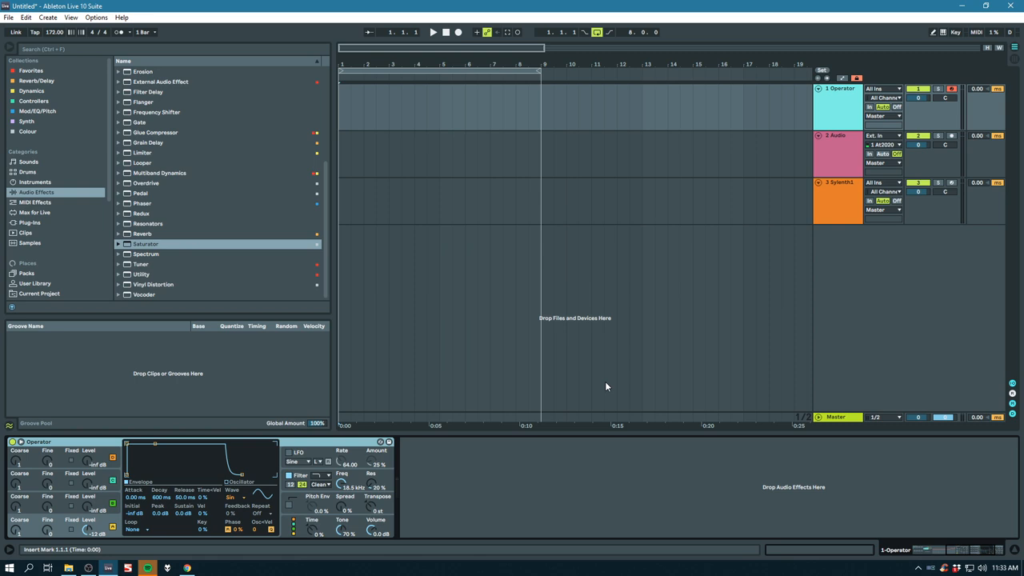
mouse_move(798, 180)
text(whatever)
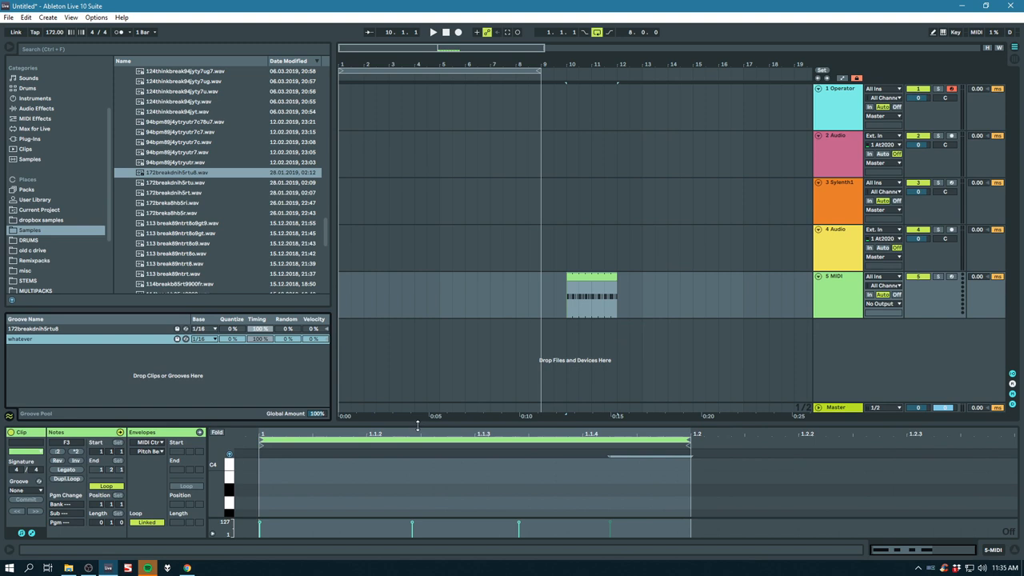
Step: Pick a browser category while setting up the beat track for the 'whatever' groove
click(34, 136)
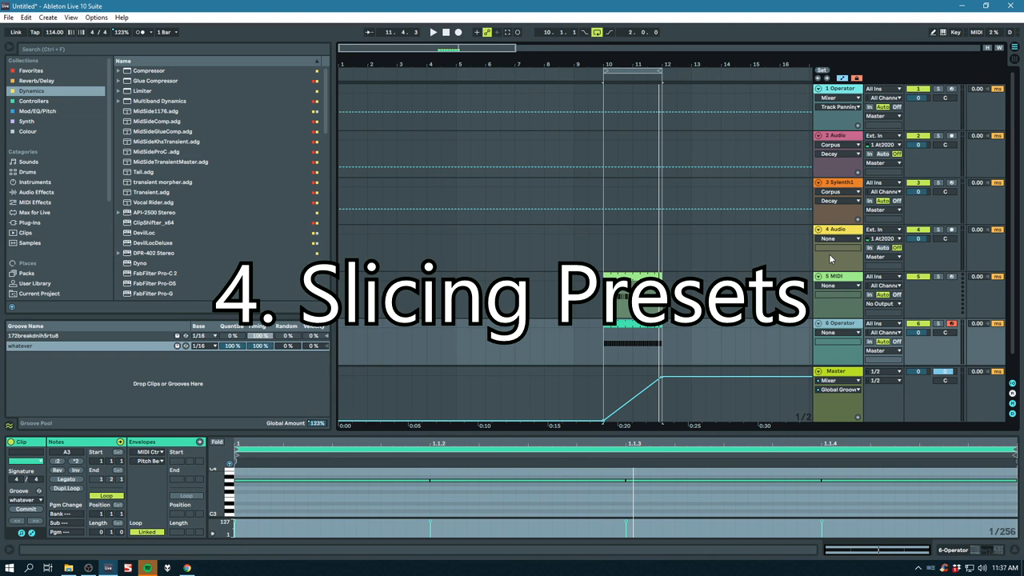
Step: Slice the 113 bpm break clip to a new MIDI track via its context menu
right_click(835, 300)
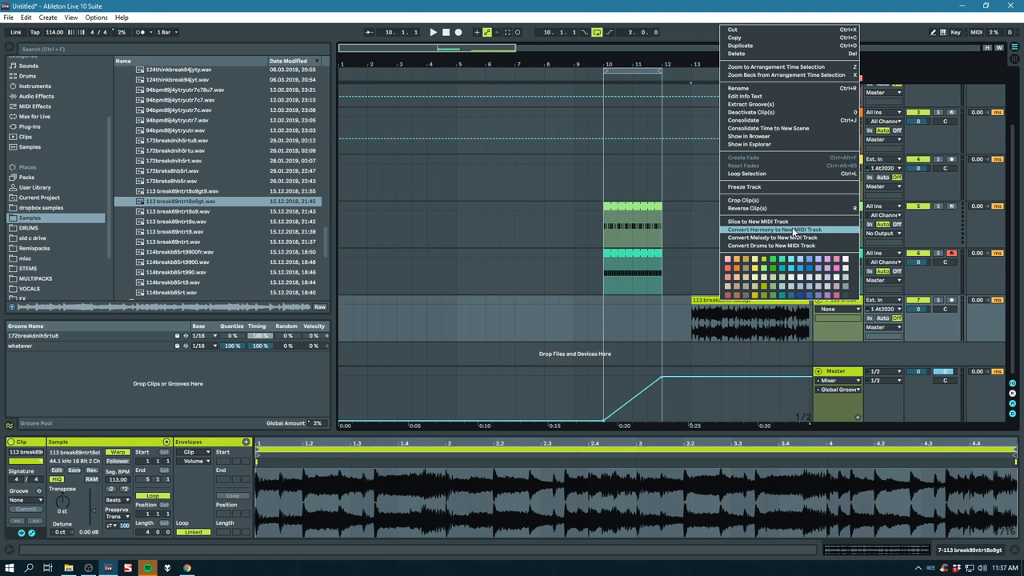
click(757, 220)
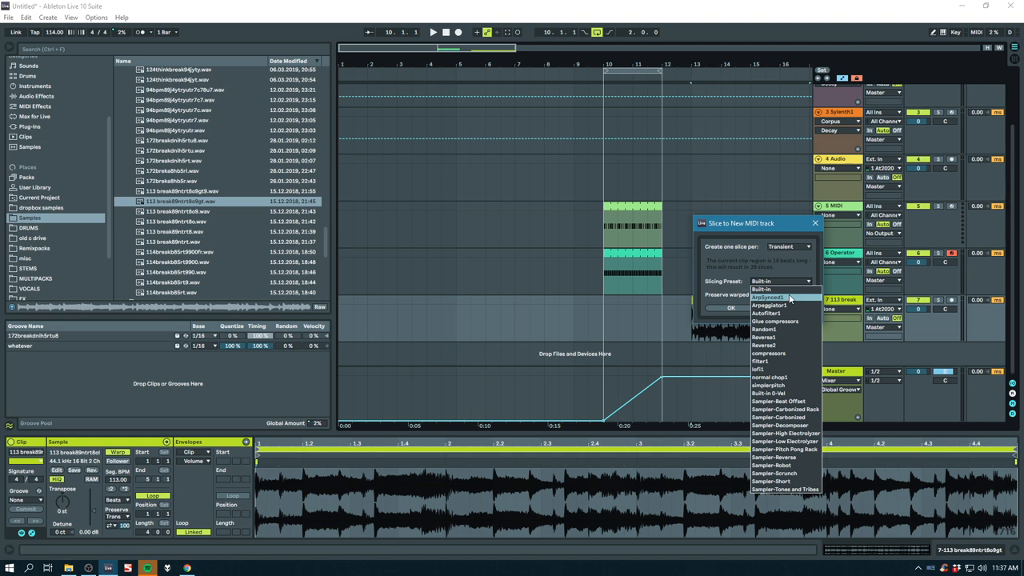
mouse_move(780, 417)
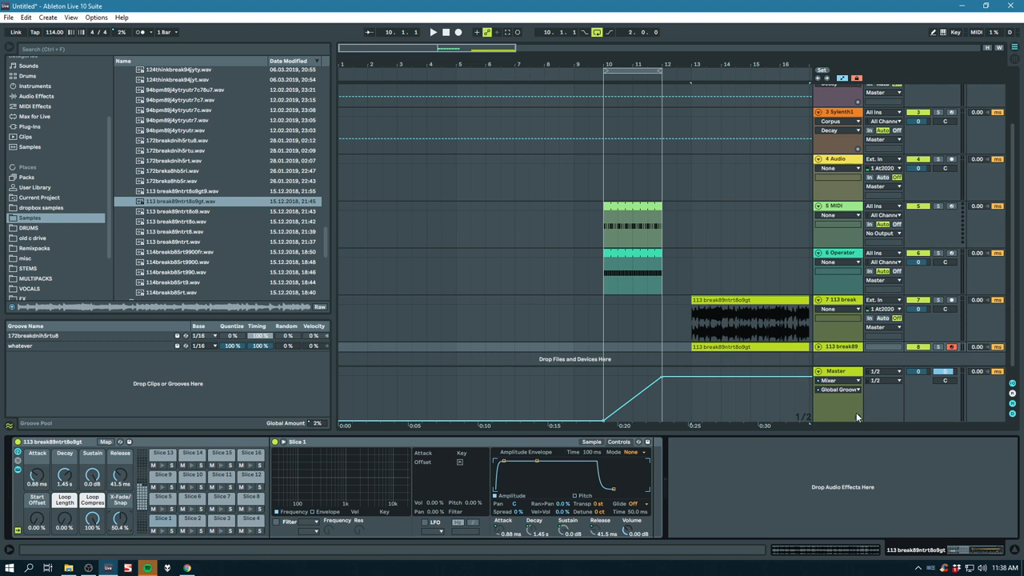
Step: Confirm slicing the 113 break with Transient mode and the Built-in preset
click(837, 347)
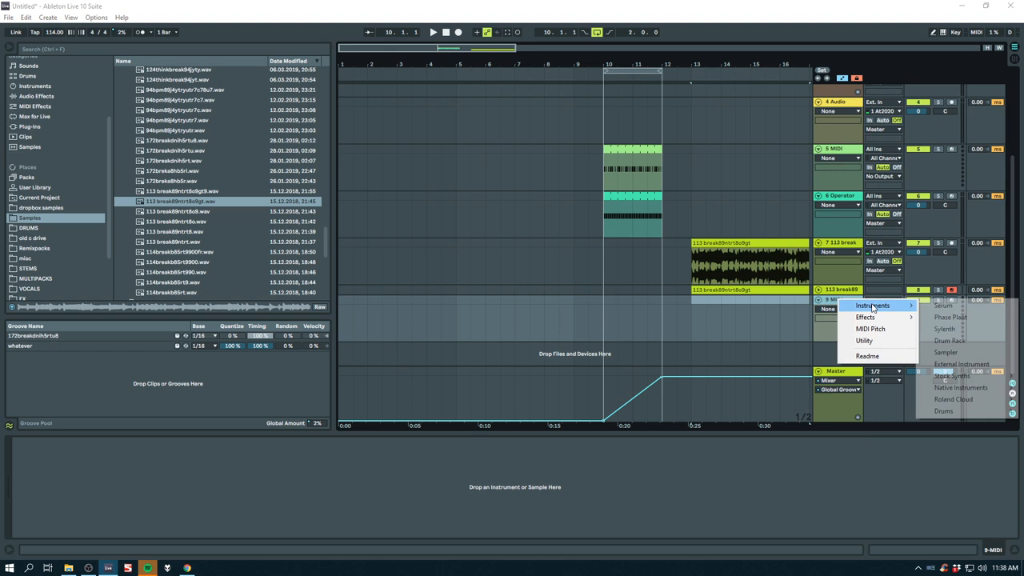
Step: Load a Drum Rack onto the empty ninth MIDI track and save it as 'Blank'
click(948, 340)
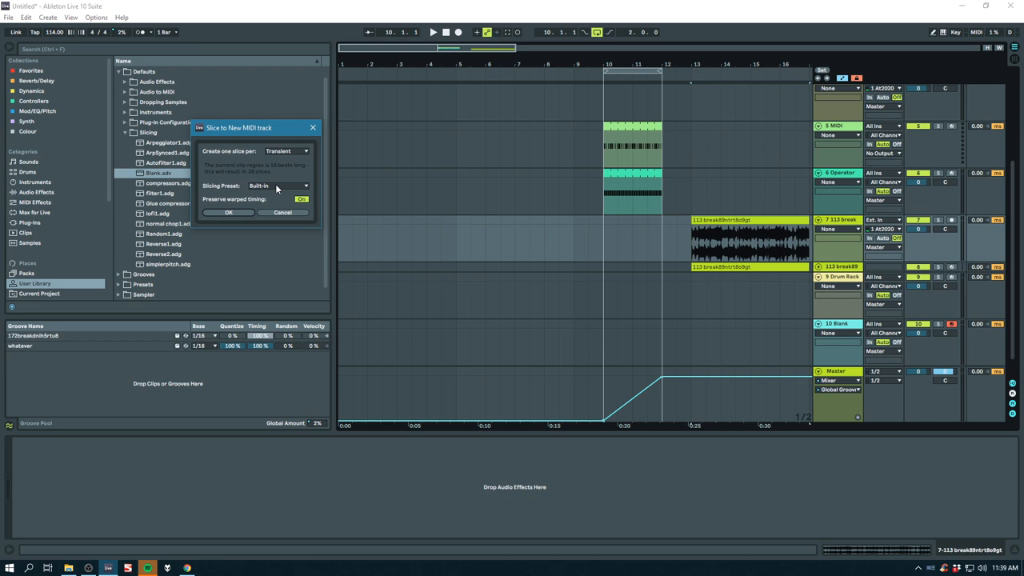
Step: Re-slice the 113 break to a new MIDI track using the Blank slicing preset
click(304, 185)
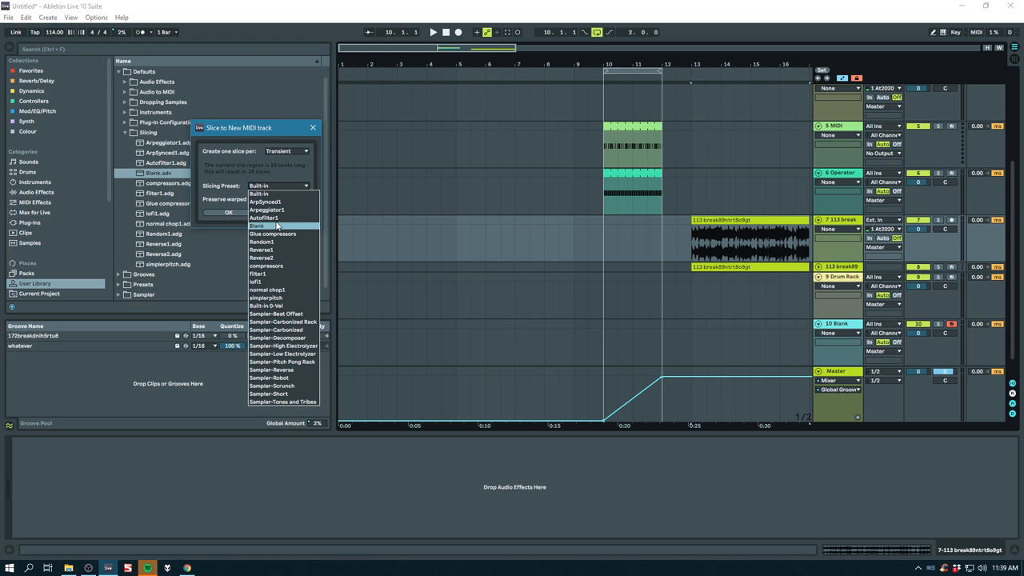
click(257, 226)
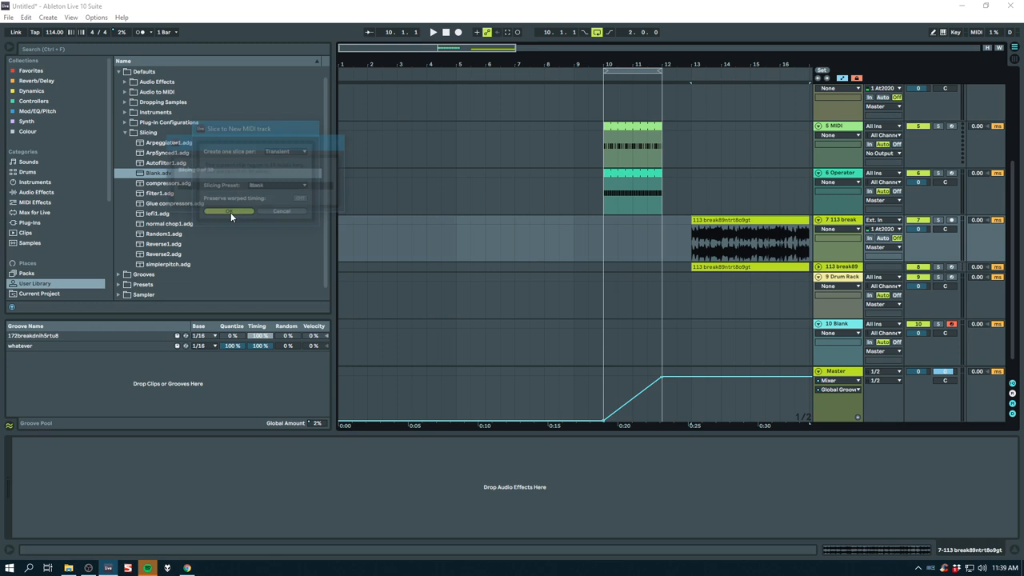
click(229, 211)
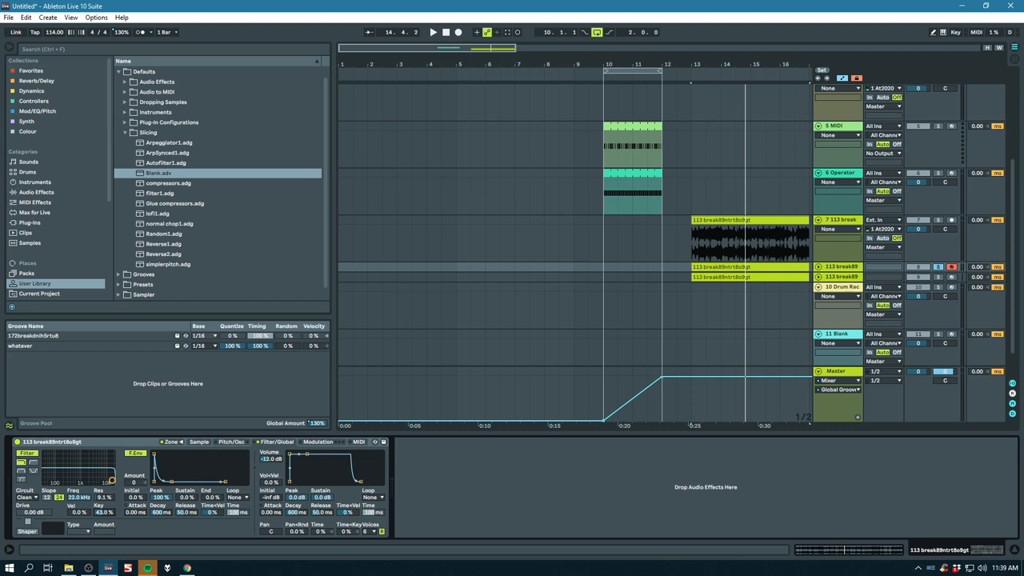
Step: Put a Drum Rack with an empty Sampler on the C1 pad of 10 Drum Rec
click(938, 266)
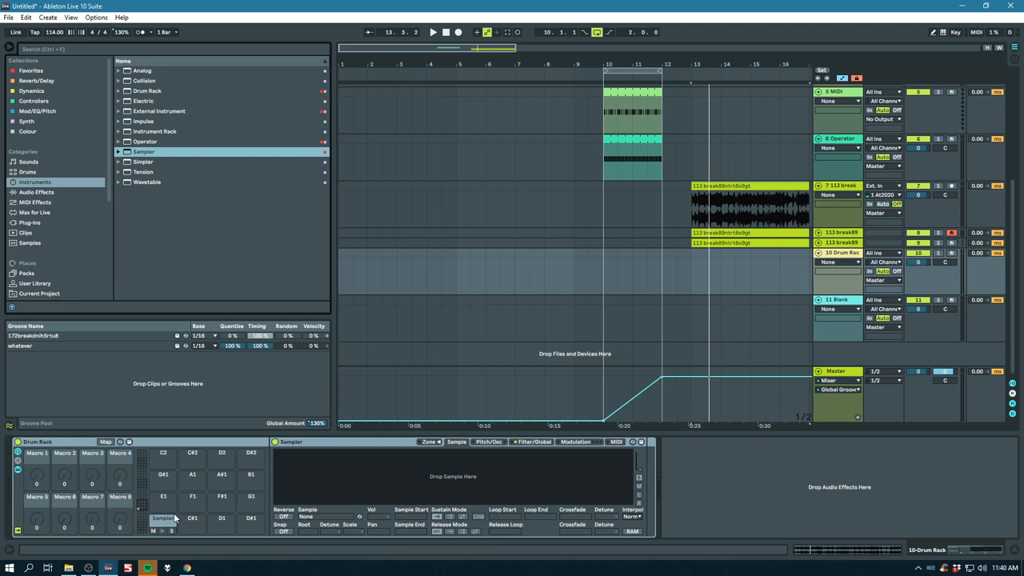
Step: Show the Sampler's Filter/Global settings, then browse the Audio Effects list
click(532, 441)
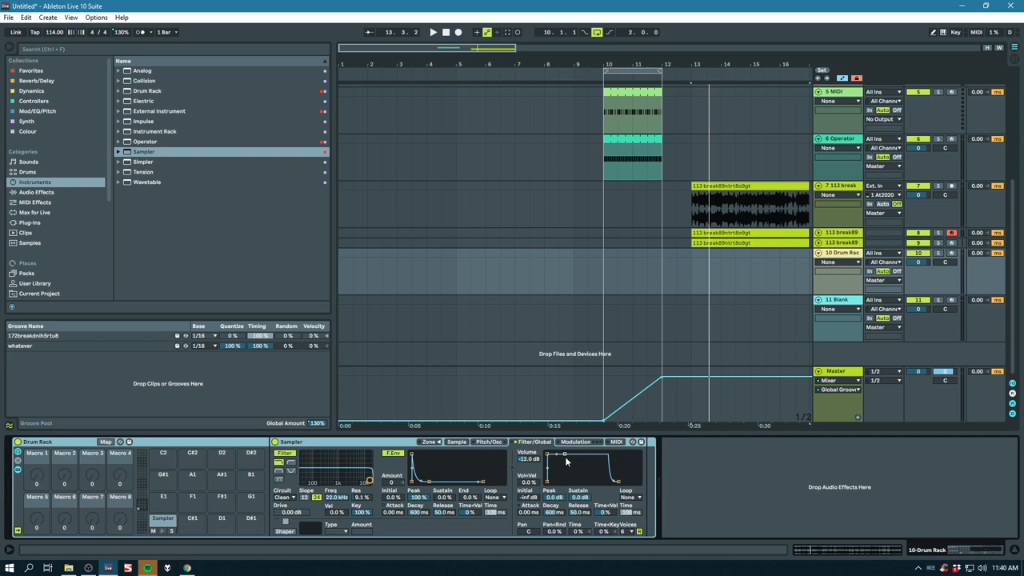
click(37, 192)
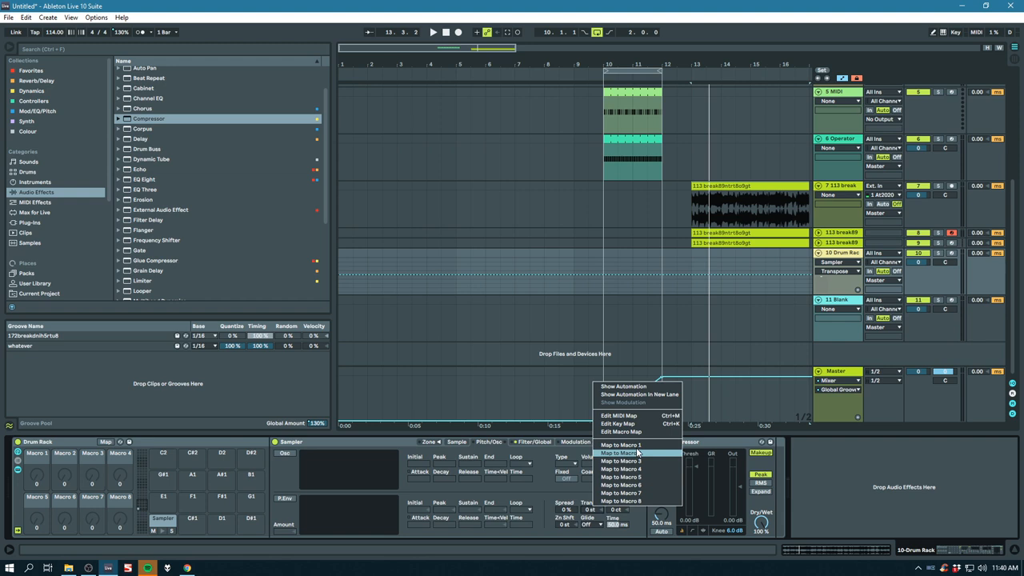
Step: Map a Compressor parameter after the Sampler to Macro 2 of the rack
click(621, 453)
text(whatever)
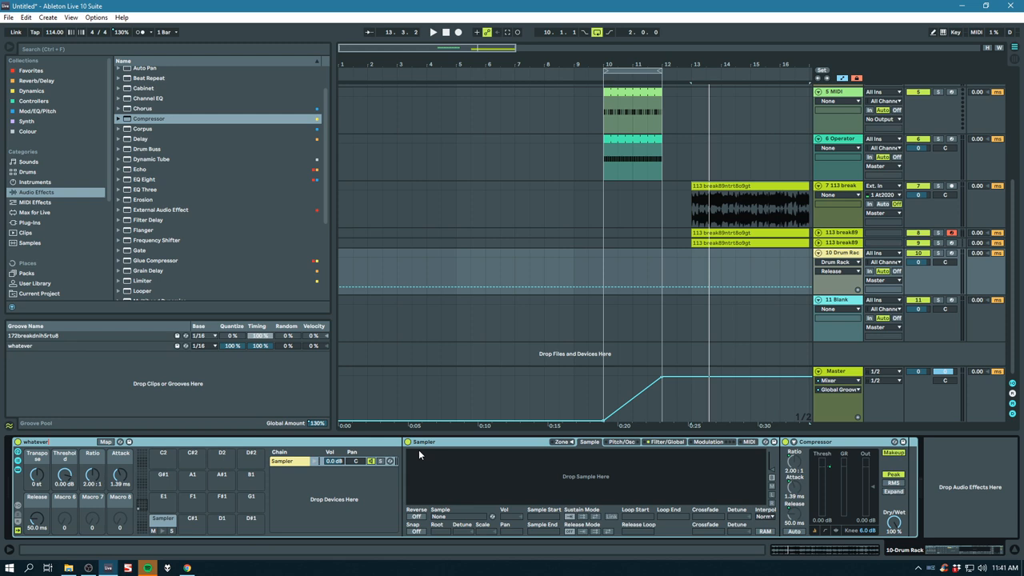
Step: Save the 'whatever' rack into User Library > Defaults > Slicing
click(34, 251)
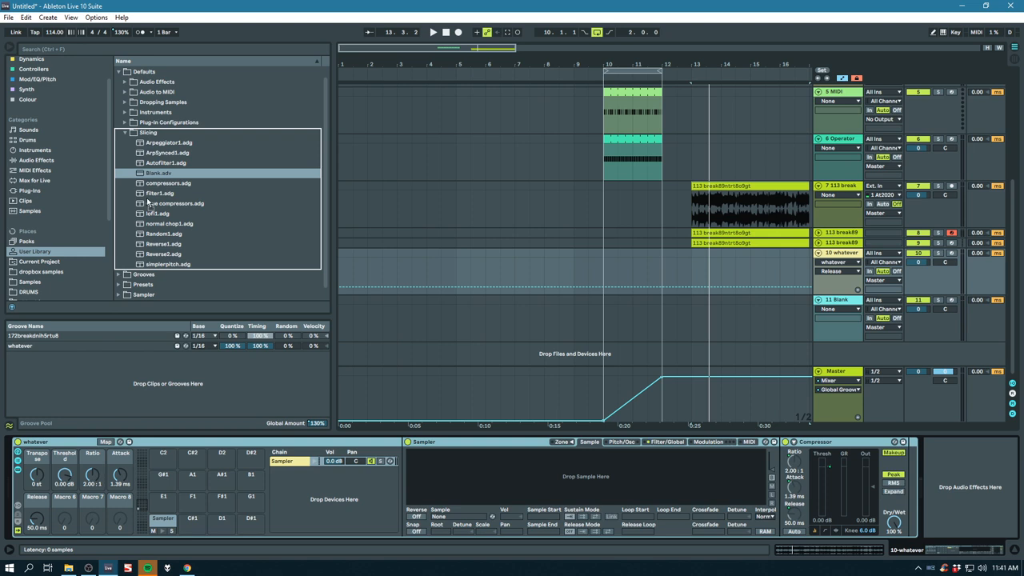
right_click(560, 186)
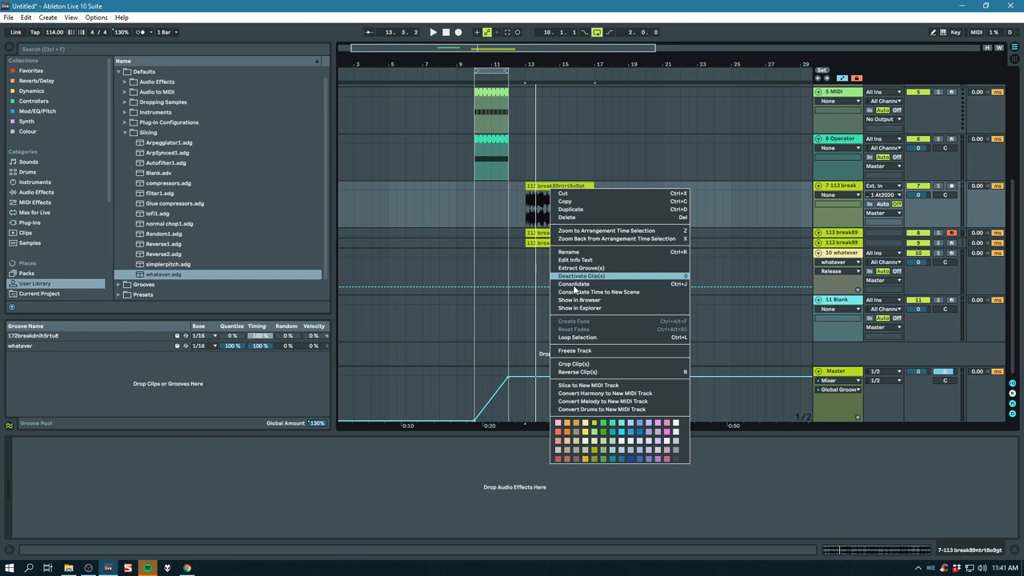
Step: Slice the break into a new MIDI track with the 'whatever' preset, then select a final slice
click(588, 384)
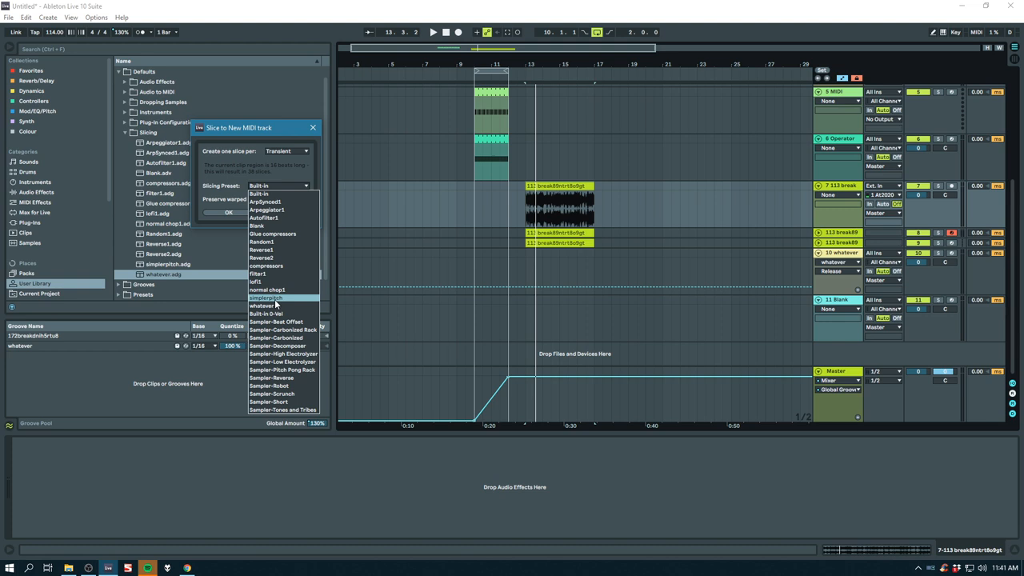
click(229, 212)
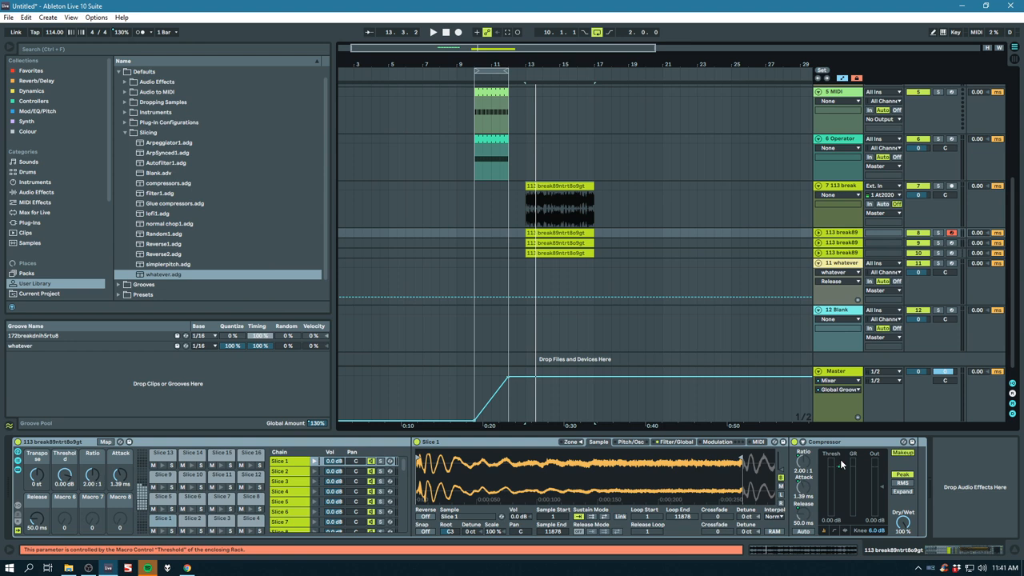
scroll(down, 3)
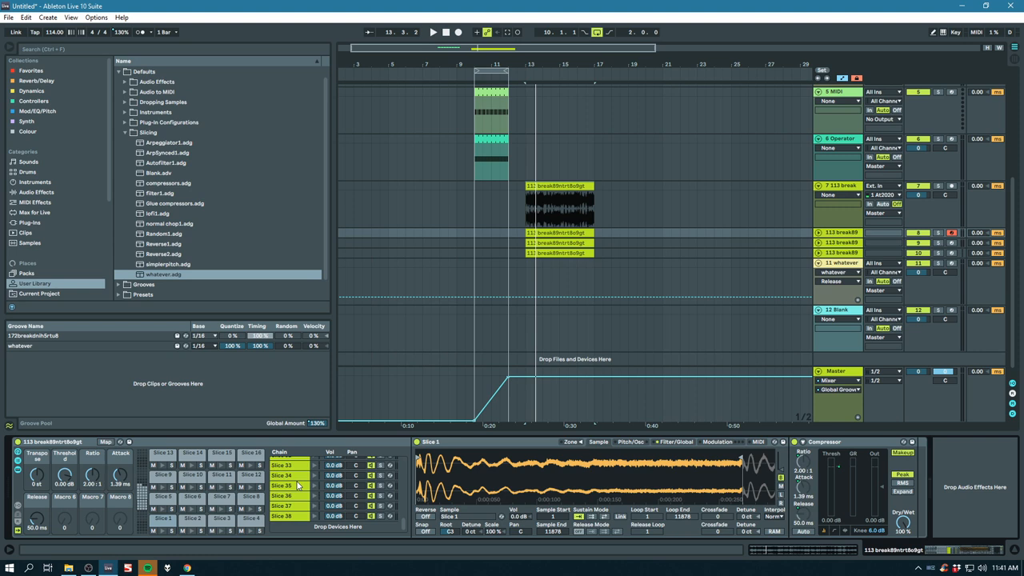
click(280, 495)
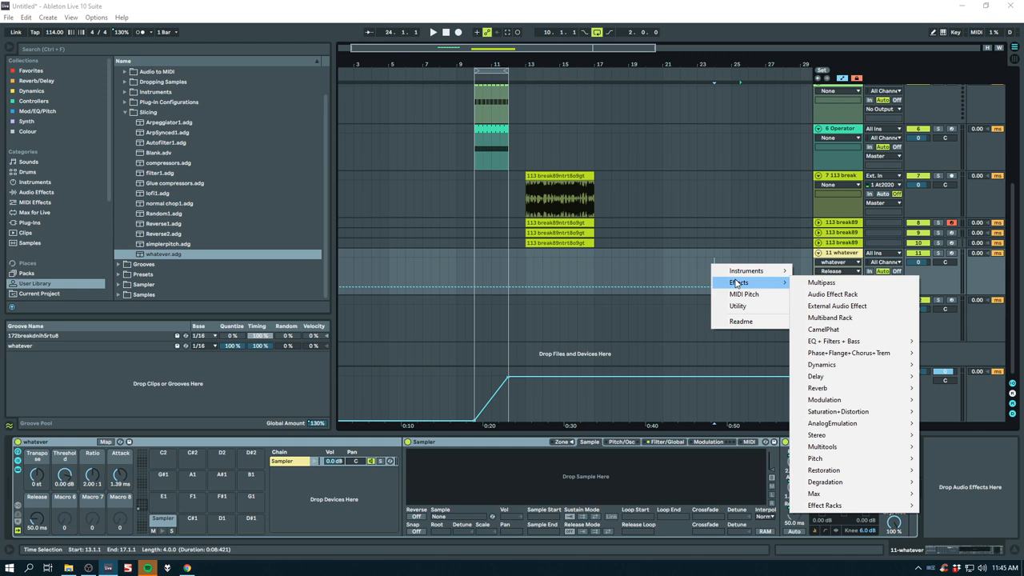
mouse_move(864, 423)
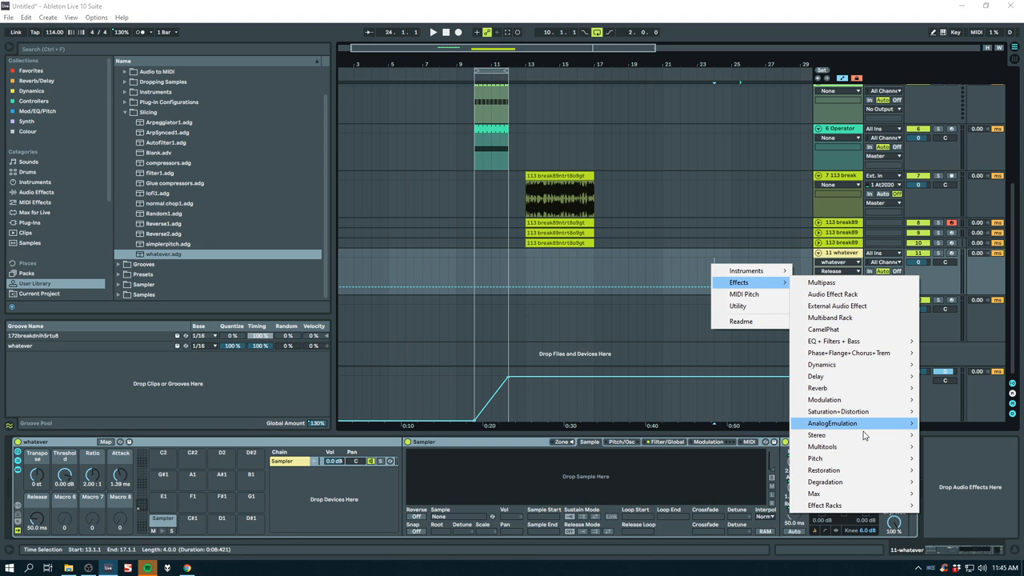
mouse_move(848, 353)
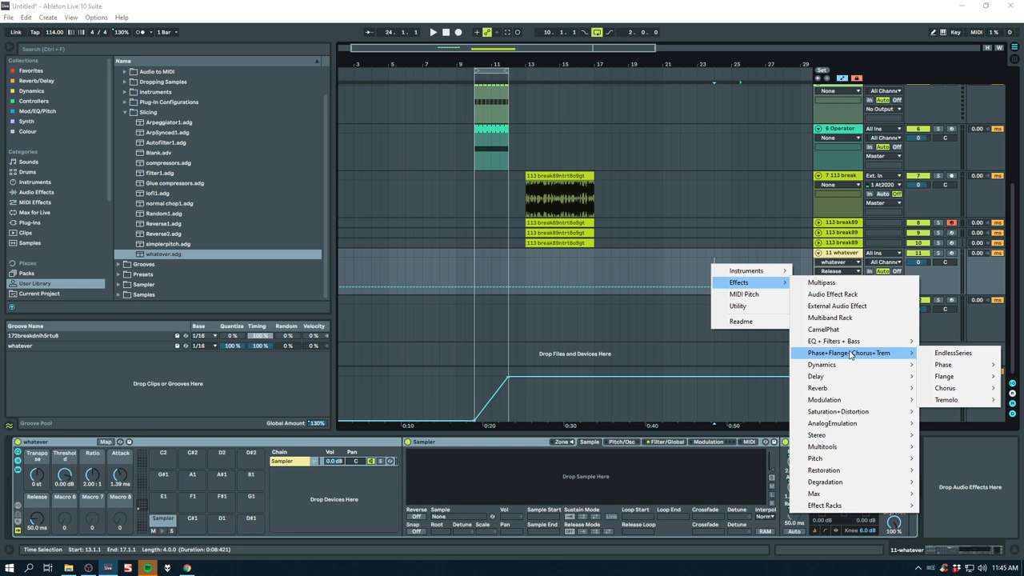
mouse_move(752, 288)
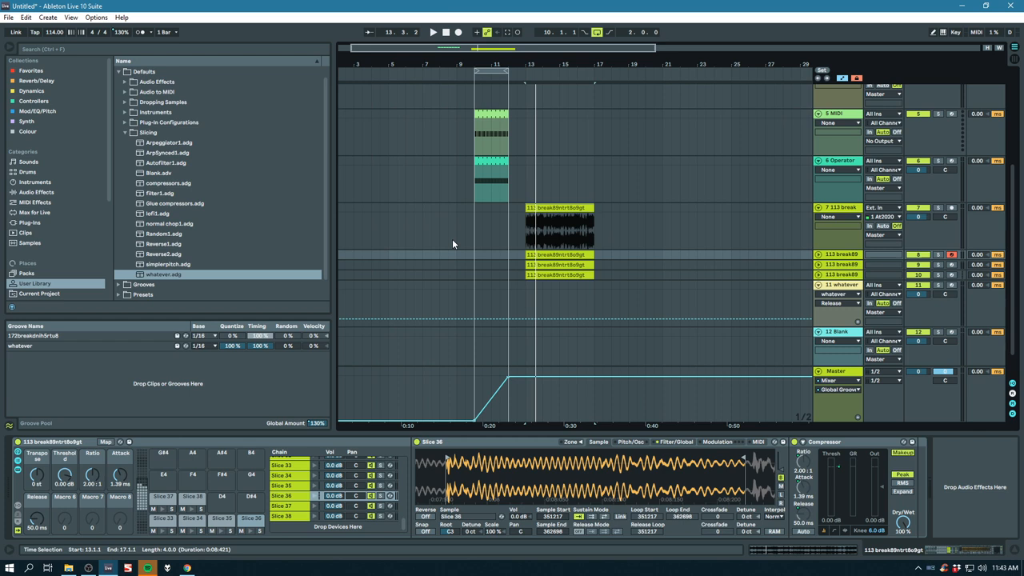
mouse_move(457, 179)
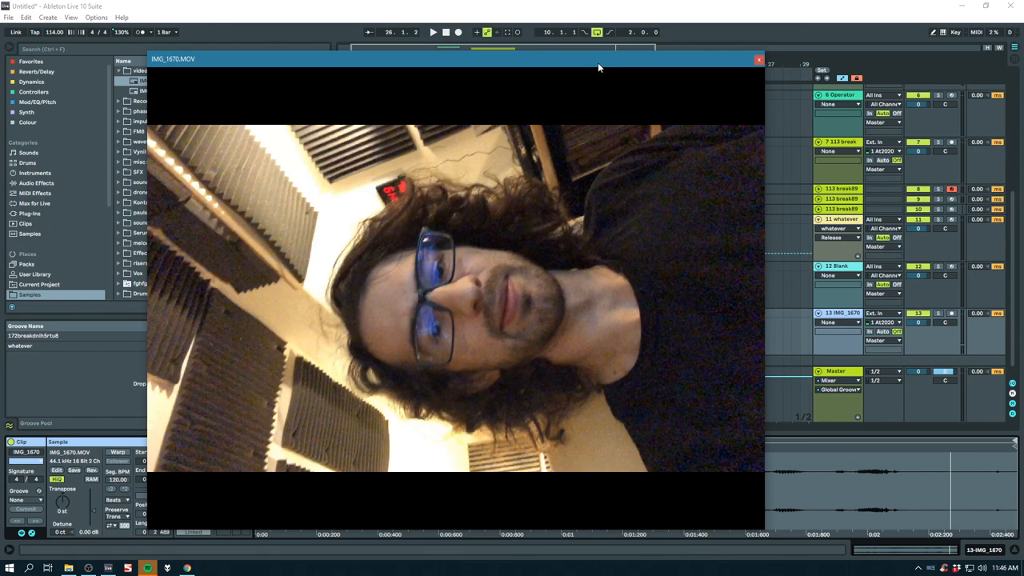
Step: Play the IMG_1670 clip in the Video Window, then close the window
click(758, 59)
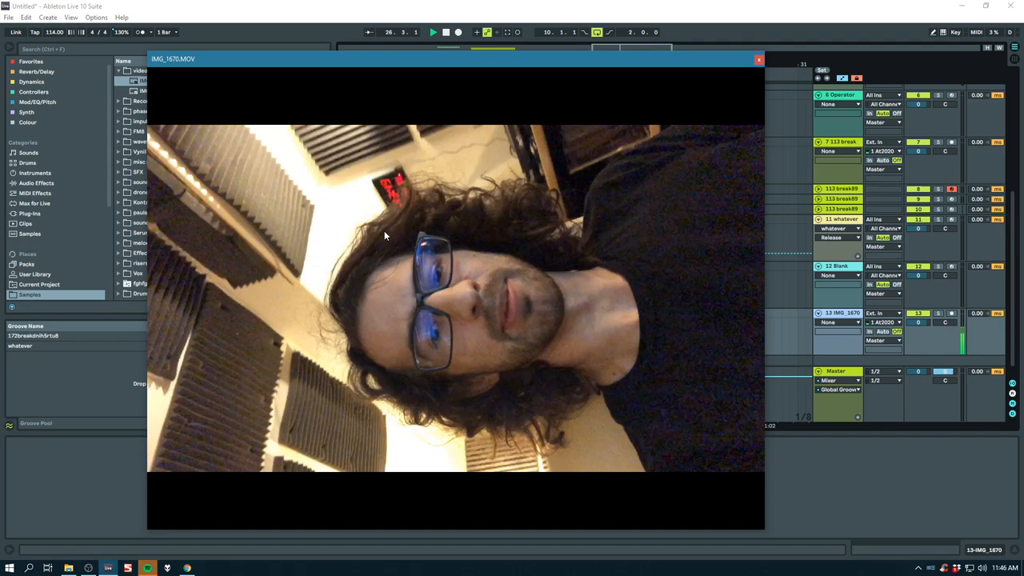
click(757, 59)
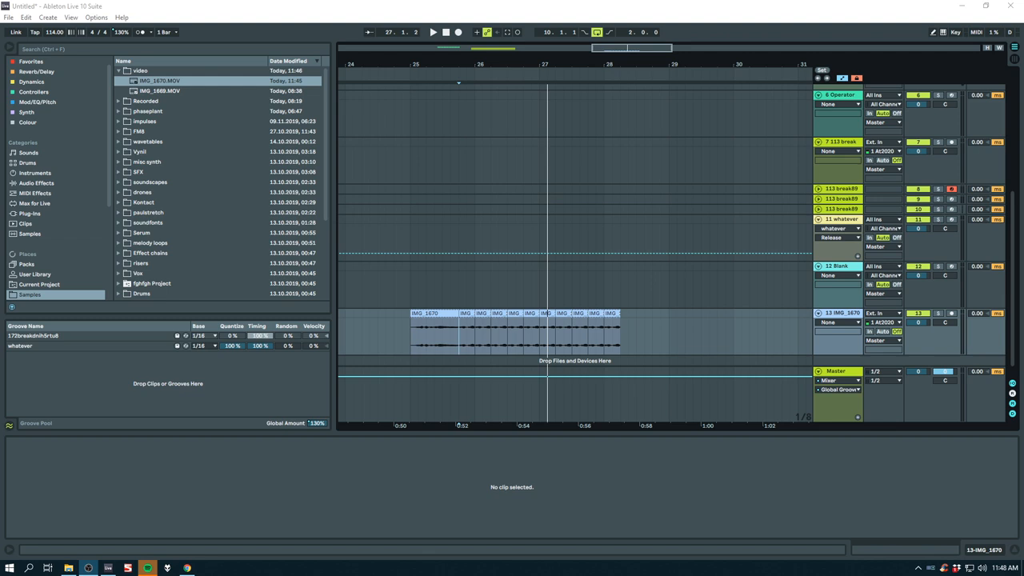